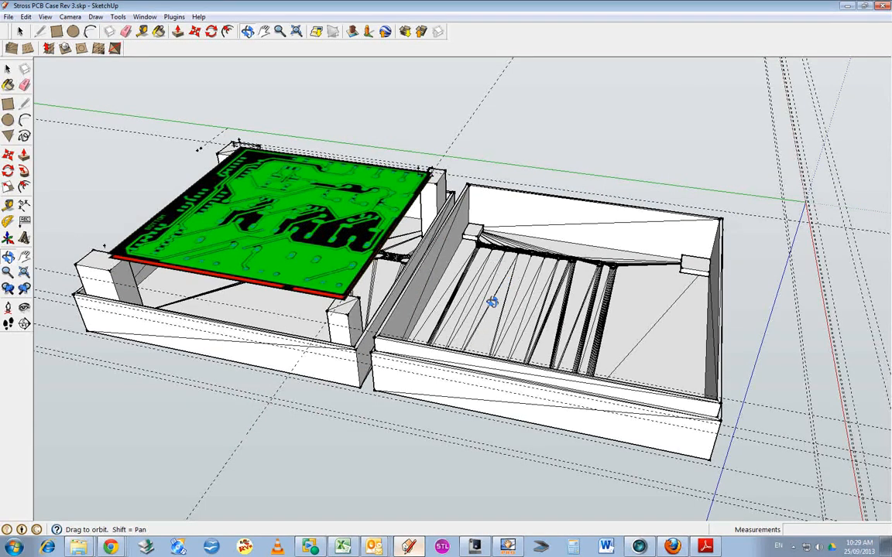
Orbit around both open case halves and across the PCB texture on its corner columns.
{"action": "left_click_drag", "start_coordinate": [491, 302], "coordinate": [462, 308]}
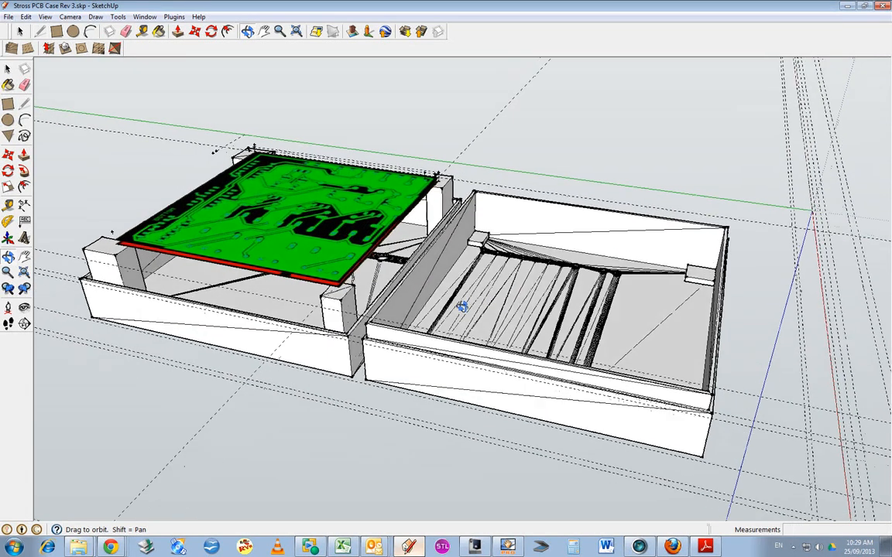
{"action": "left_click_drag", "start_coordinate": [461, 307], "coordinate": [445, 330]}
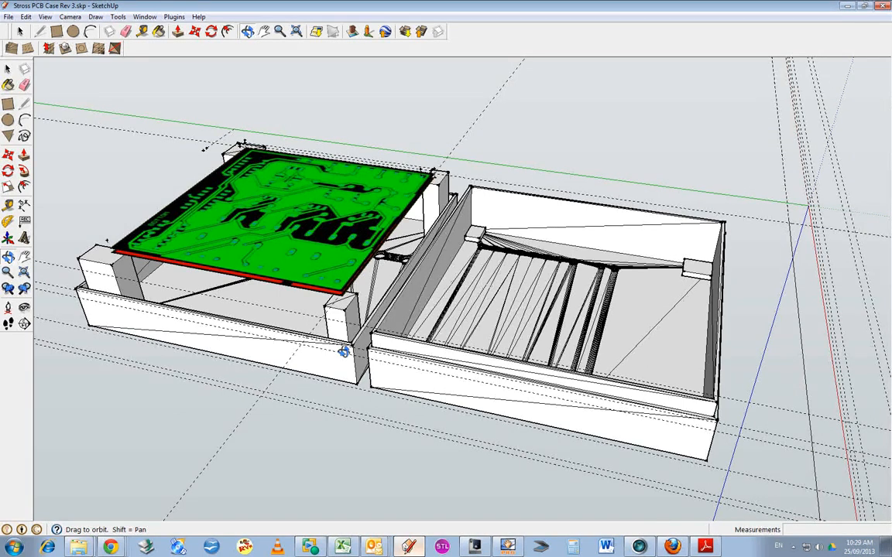
{"action": "mouse_move", "coordinate": [364, 341]}
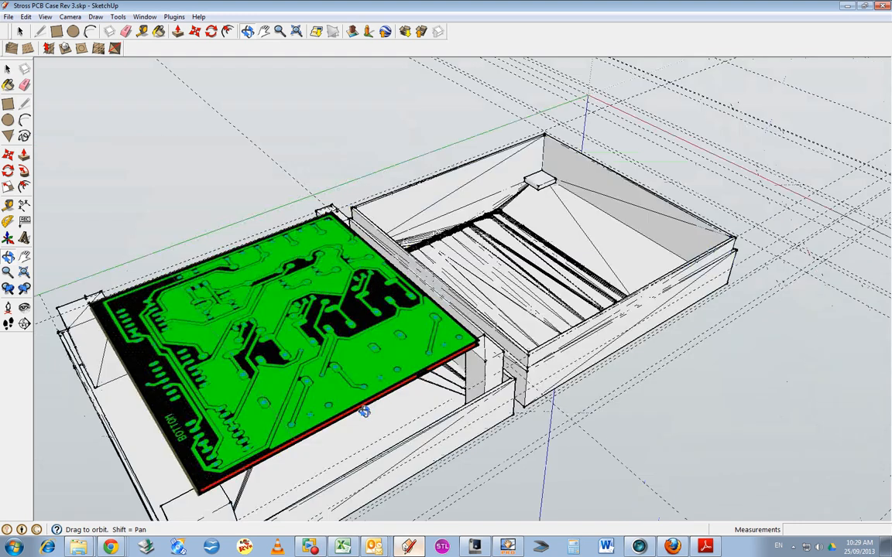
Orbit from a top-down view of the PCB bottom layer to a low side view of its columns.
{"action": "left_click_drag", "start_coordinate": [363, 411], "coordinate": [623, 422]}
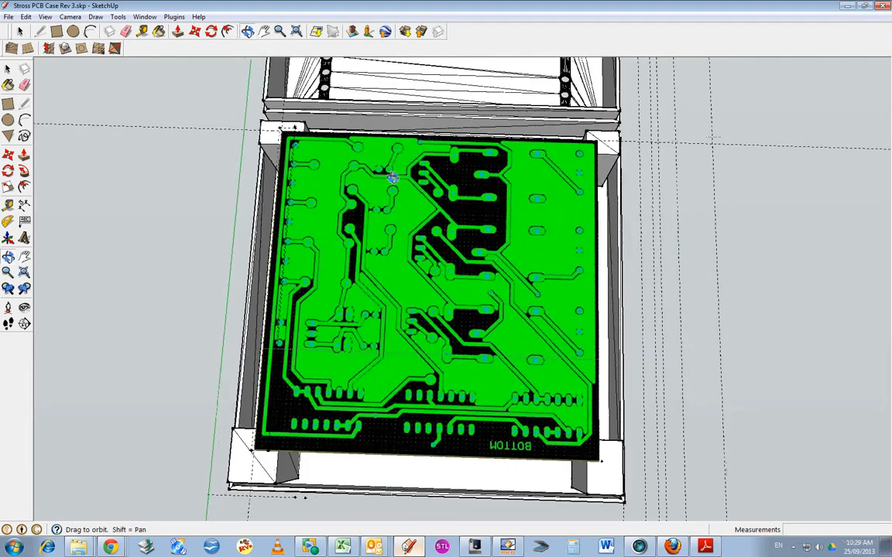
{"action": "mouse_move", "coordinate": [345, 265]}
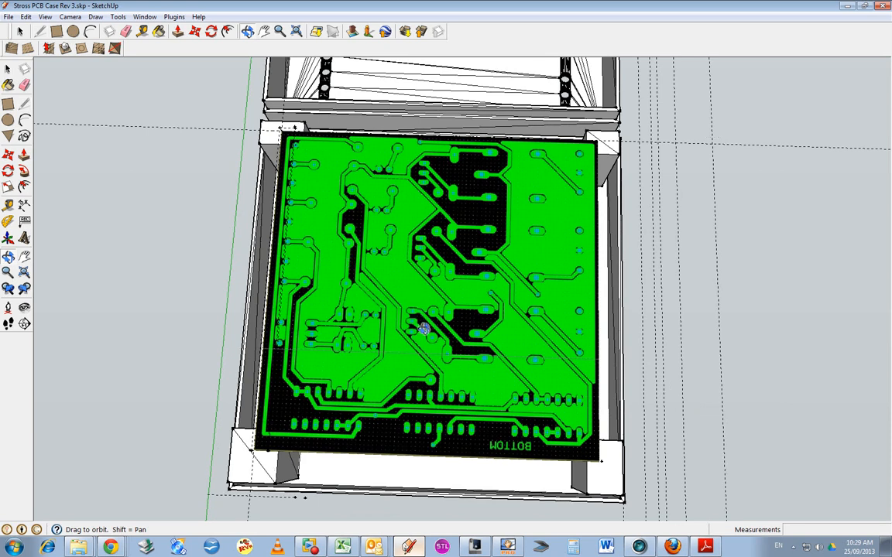
{"action": "mouse_move", "coordinate": [416, 347]}
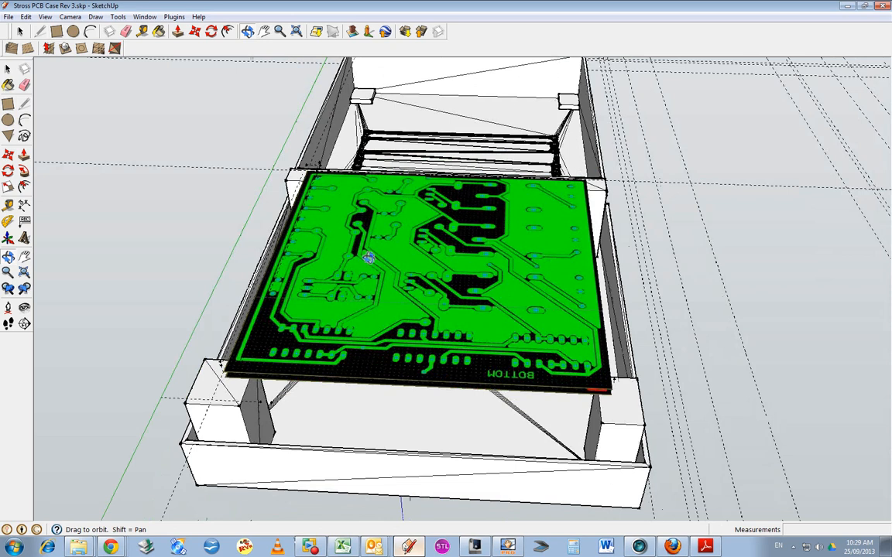
{"action": "mouse_move", "coordinate": [565, 304]}
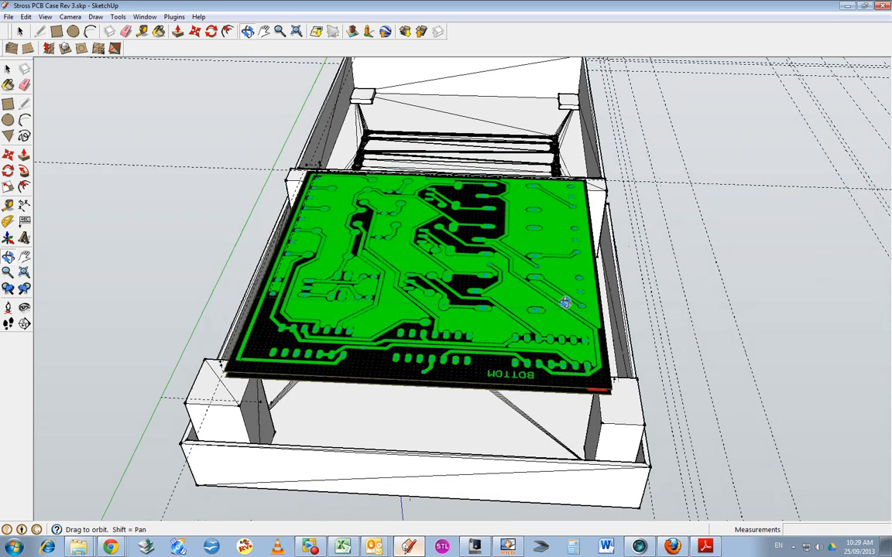
{"action": "mouse_move", "coordinate": [510, 343]}
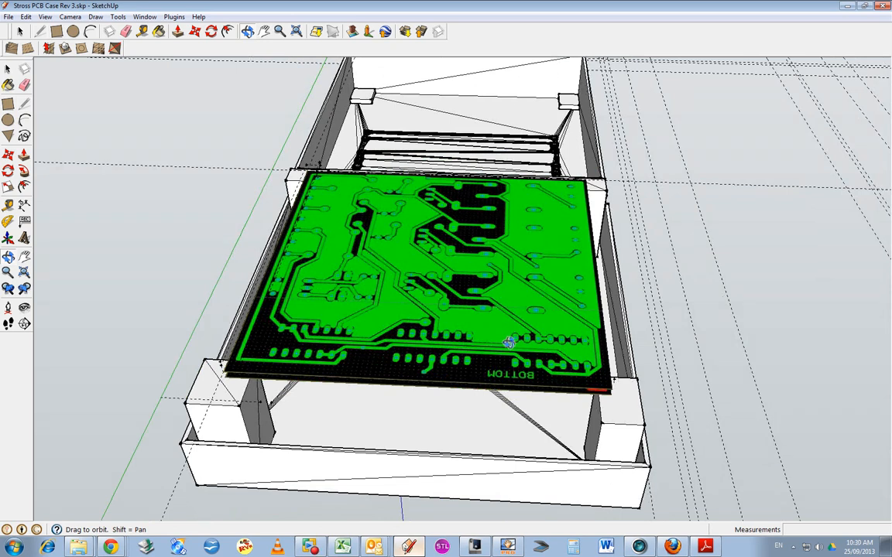
{"action": "left_click_drag", "start_coordinate": [510, 343], "coordinate": [486, 350]}
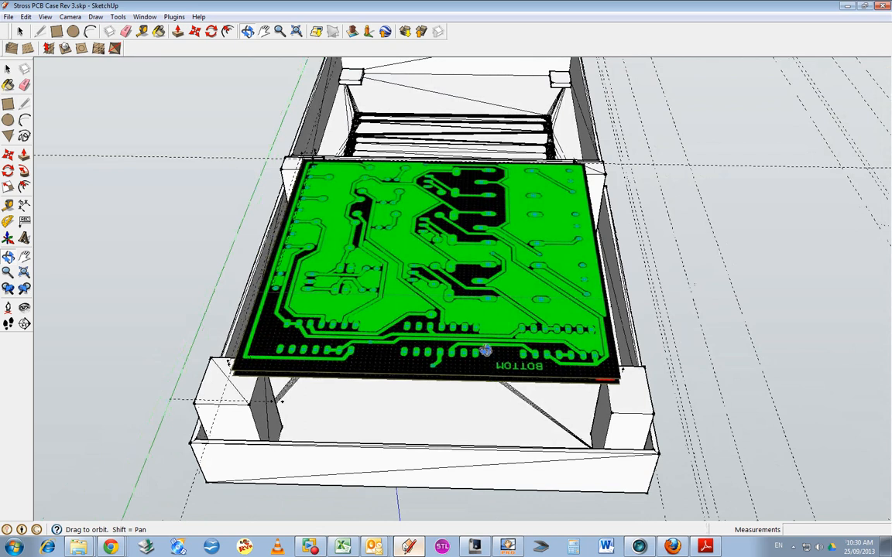
{"action": "left_click_drag", "start_coordinate": [486, 352], "coordinate": [460, 310]}
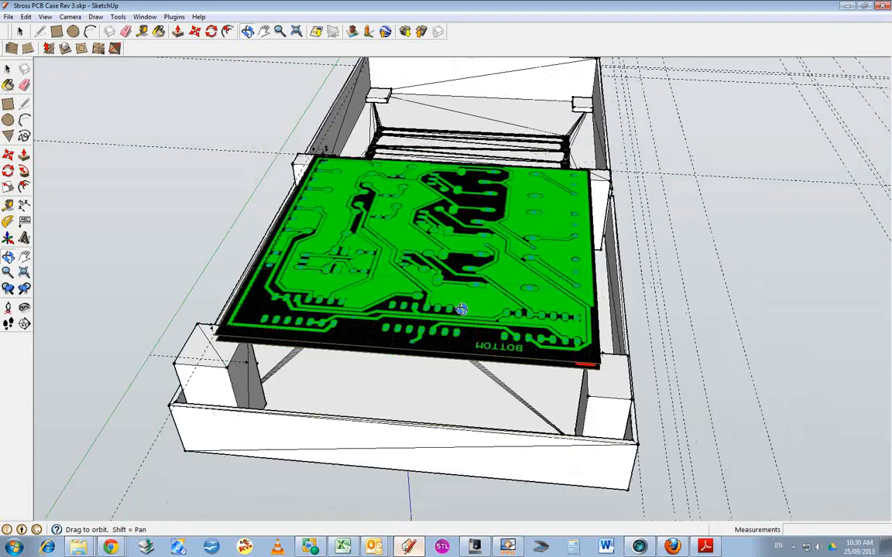
{"action": "left_click_drag", "start_coordinate": [460, 308], "coordinate": [345, 300]}
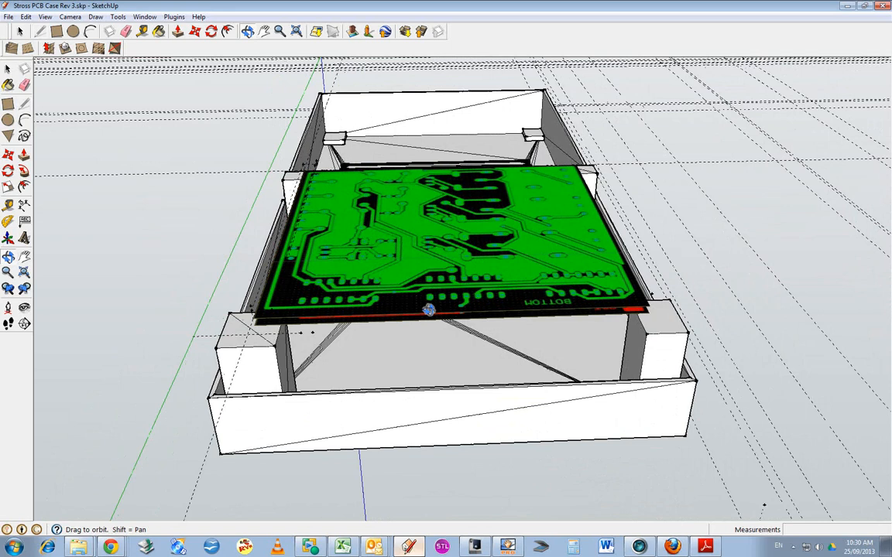
{"action": "left_click_drag", "start_coordinate": [430, 310], "coordinate": [387, 283]}
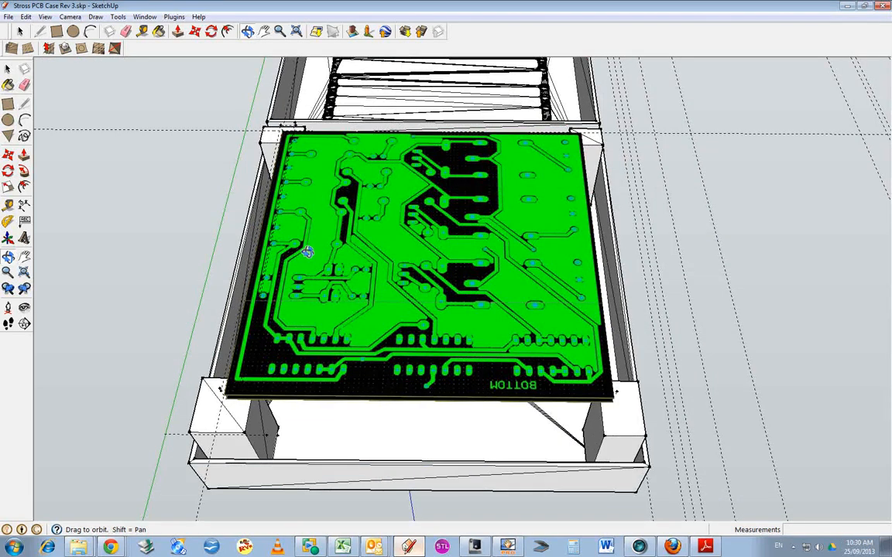
{"action": "mouse_move", "coordinate": [397, 186]}
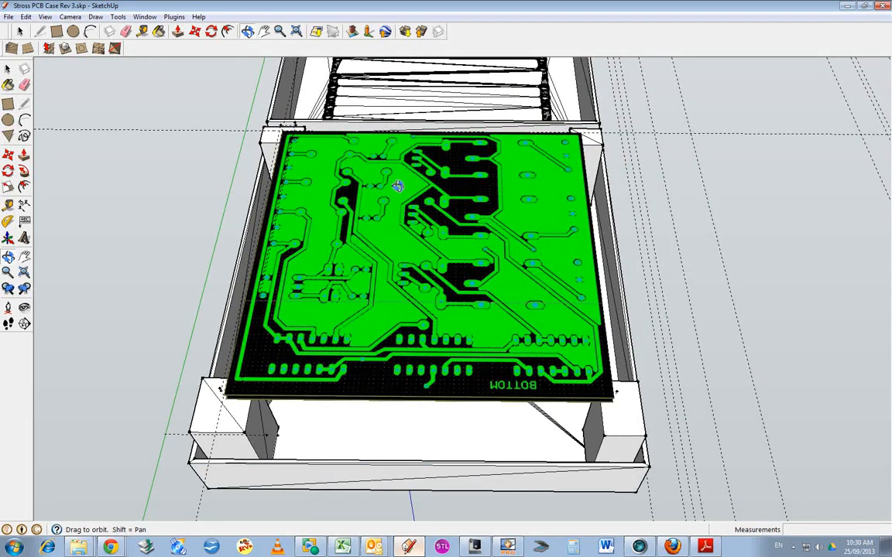
{"action": "mouse_move", "coordinate": [527, 256]}
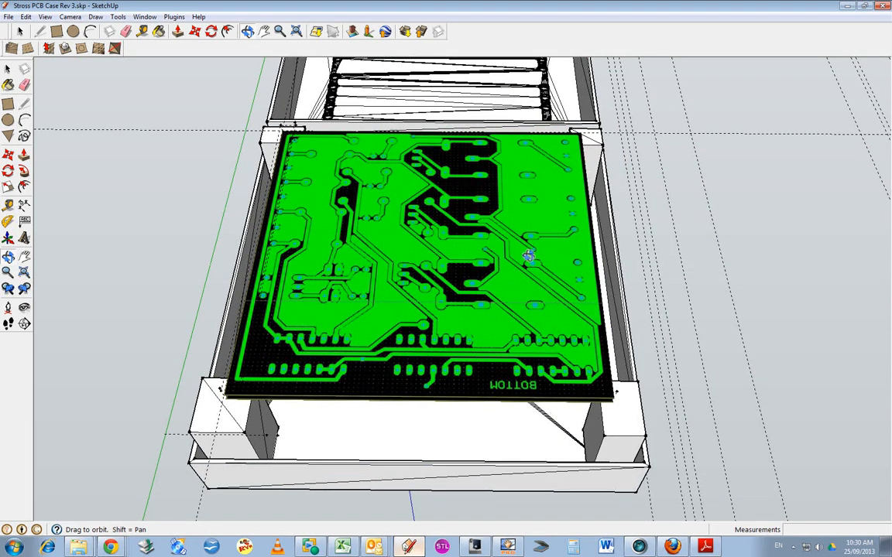
{"action": "left_click_drag", "start_coordinate": [526, 255], "coordinate": [544, 270]}
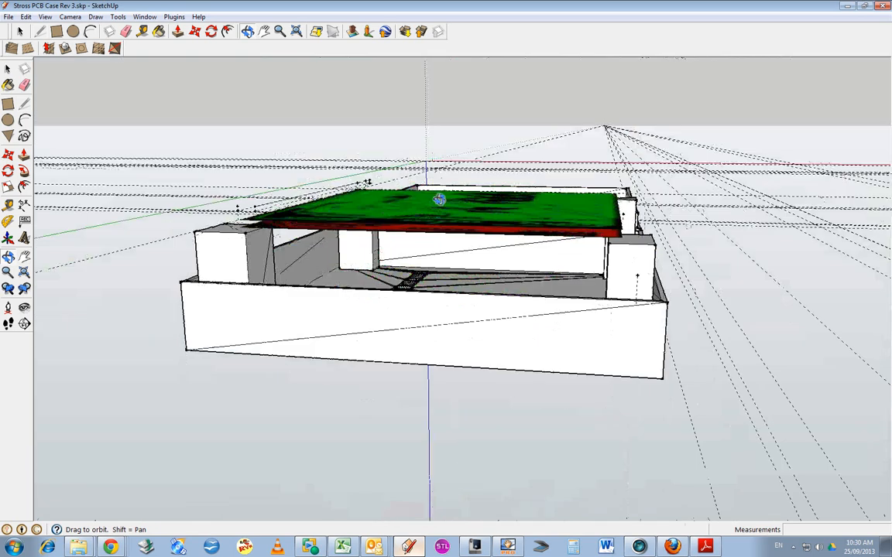
Orbit at eye level around the base and lid, checking the columns under the PCB.
{"action": "left_click_drag", "start_coordinate": [437, 200], "coordinate": [379, 209]}
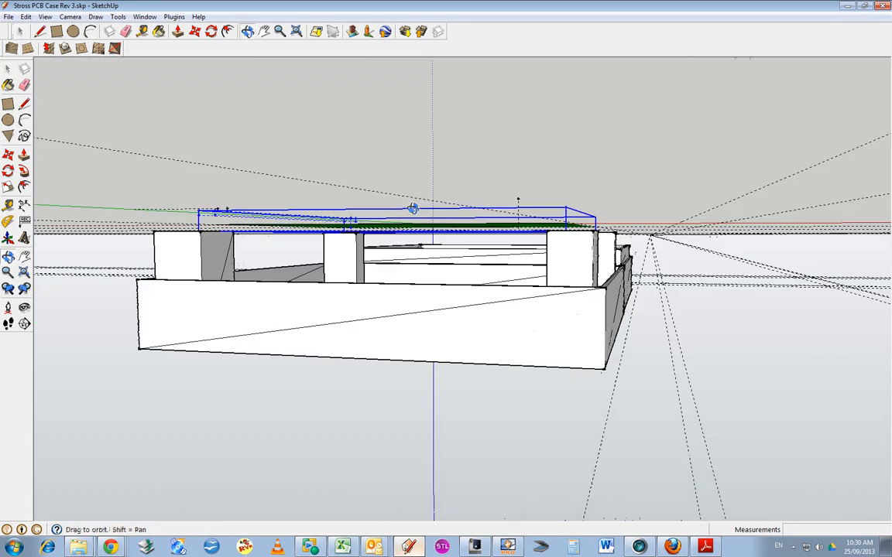
{"action": "left_click_drag", "start_coordinate": [413, 209], "coordinate": [557, 342]}
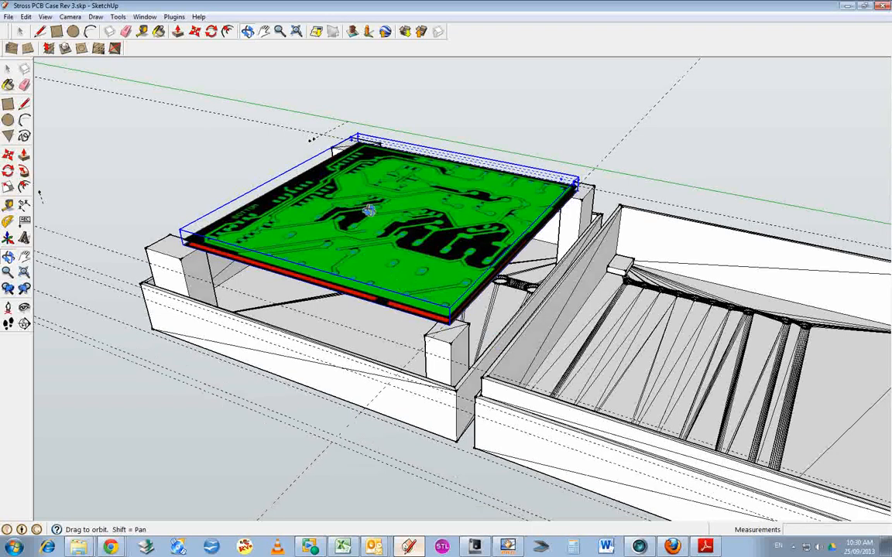
{"action": "mouse_move", "coordinate": [481, 394]}
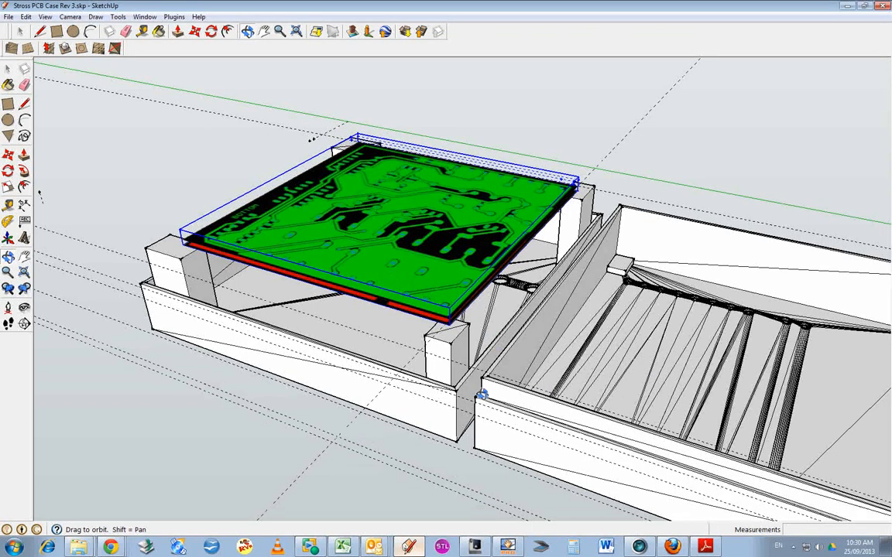
{"action": "left_click_drag", "start_coordinate": [482, 395], "coordinate": [649, 416]}
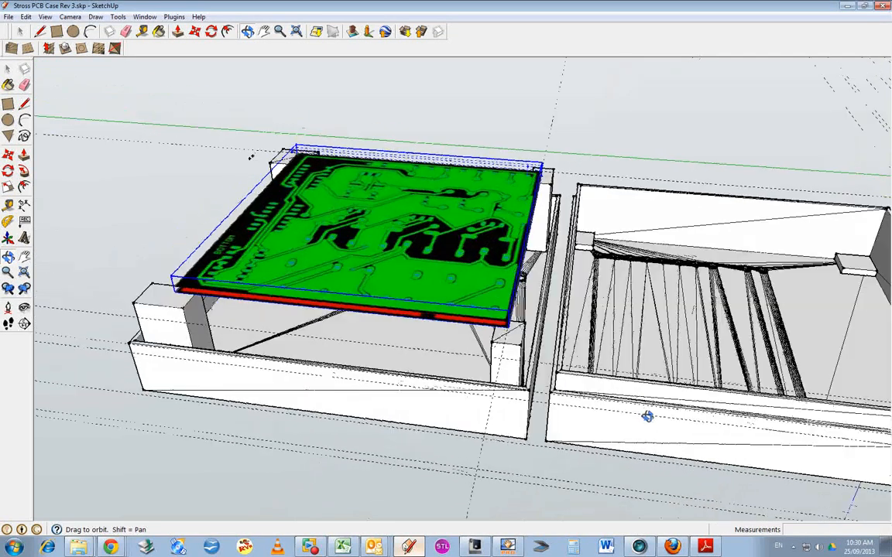
{"action": "left_click_drag", "start_coordinate": [648, 417], "coordinate": [652, 370]}
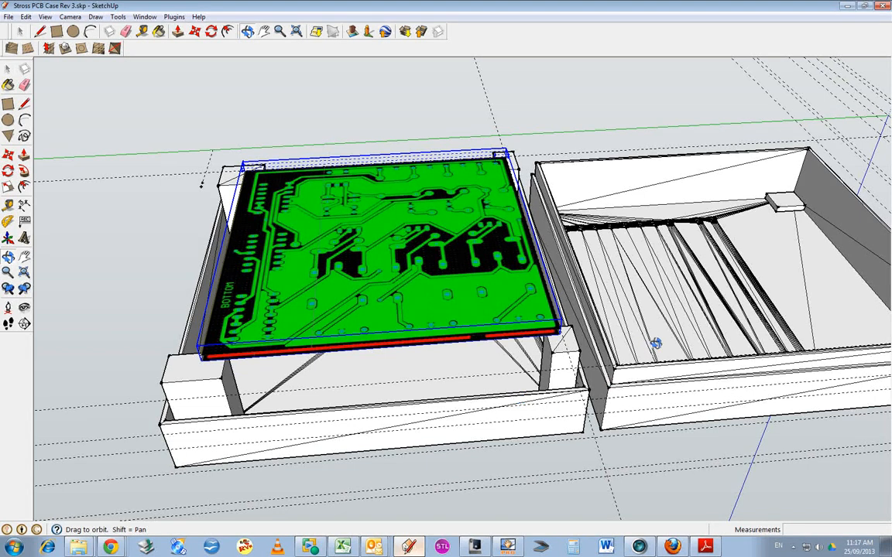
{"action": "left_click_drag", "start_coordinate": [654, 343], "coordinate": [445, 380]}
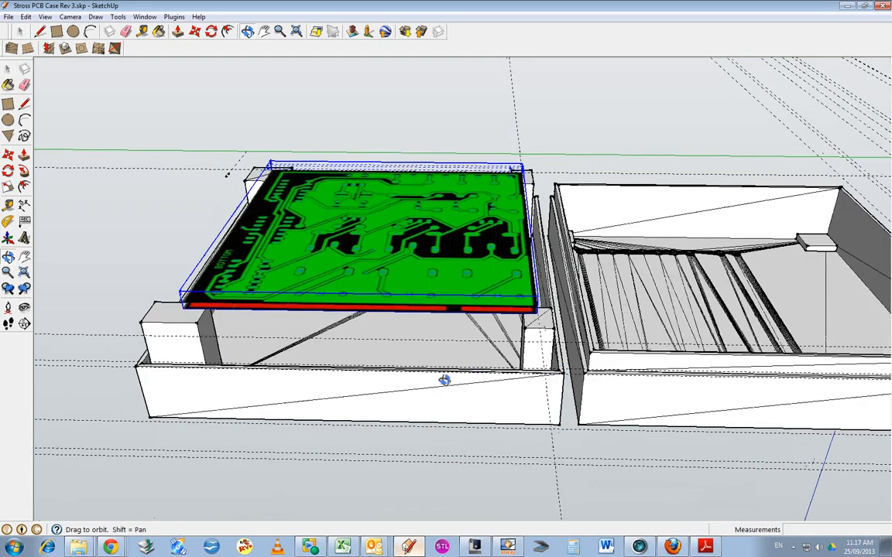
{"action": "left_click_drag", "start_coordinate": [444, 380], "coordinate": [557, 311]}
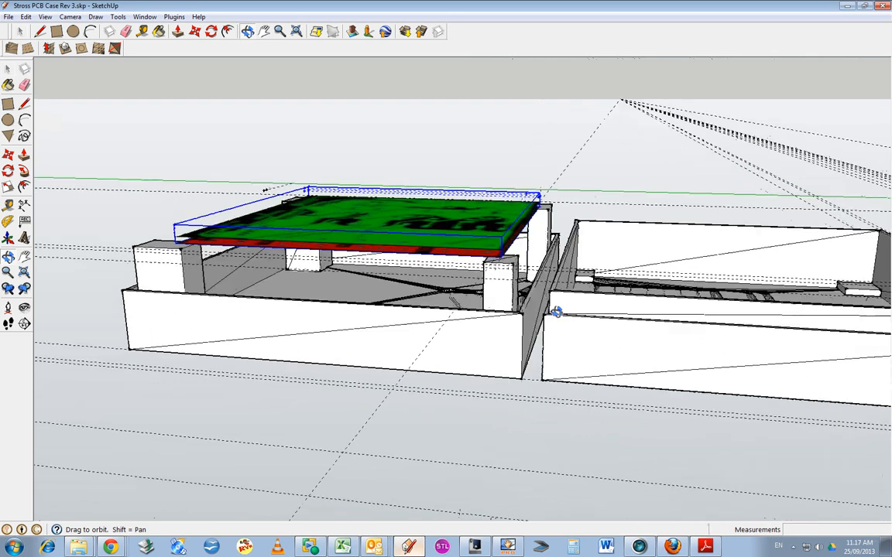
{"action": "left_click_drag", "start_coordinate": [558, 311], "coordinate": [580, 325]}
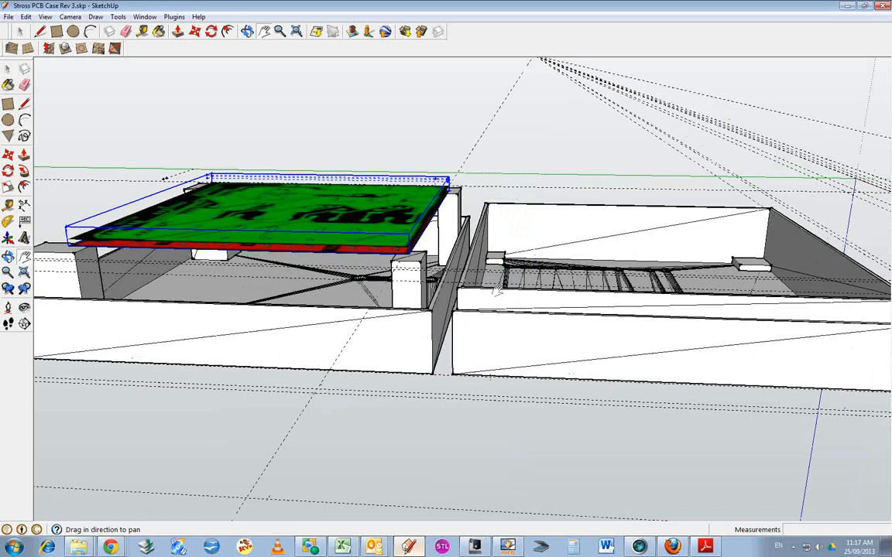
{"action": "mouse_move", "coordinate": [451, 358]}
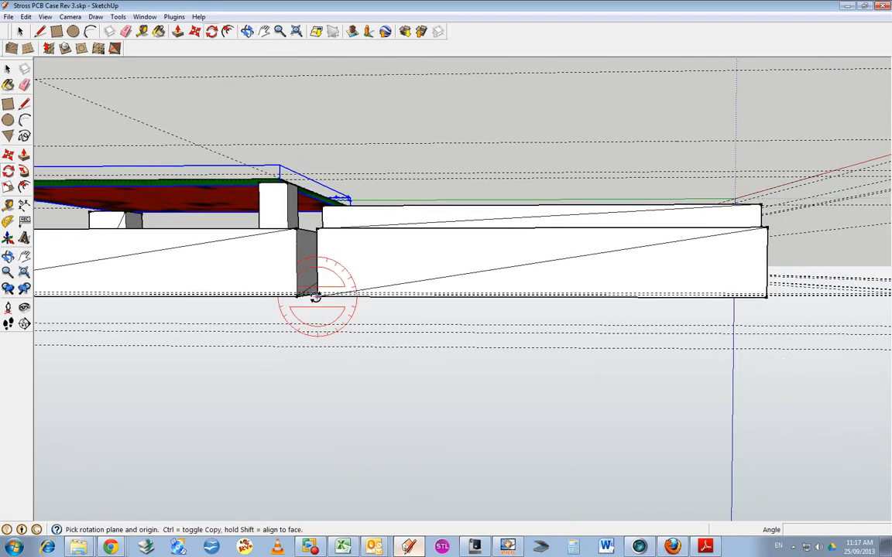
{"action": "mouse_move", "coordinate": [765, 299]}
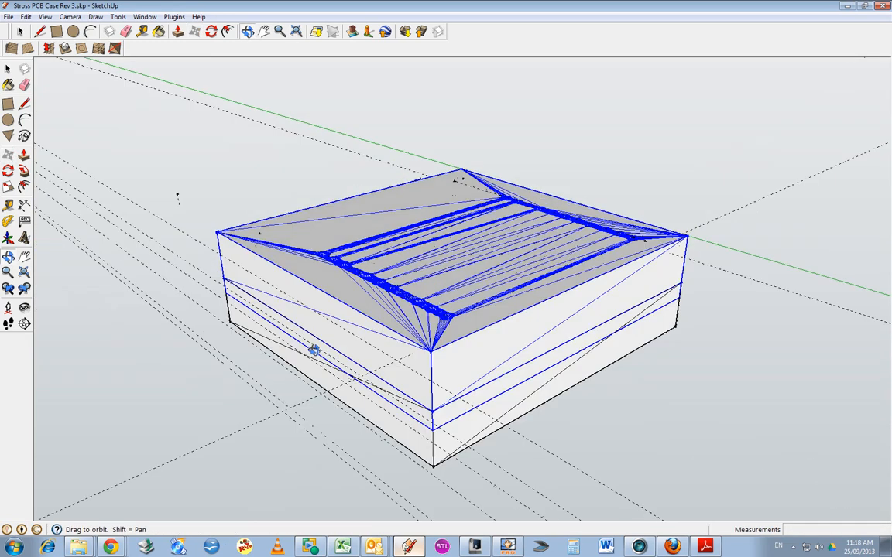
Orbit from the closed case underside up to a top view of the lid's pad holes.
{"action": "left_click_drag", "start_coordinate": [314, 351], "coordinate": [494, 339]}
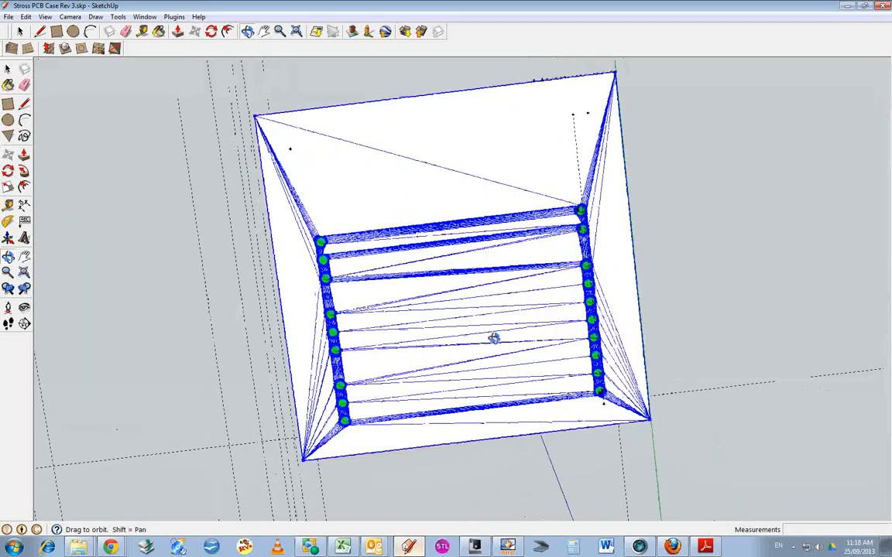
{"action": "left_click_drag", "start_coordinate": [496, 338], "coordinate": [364, 181]}
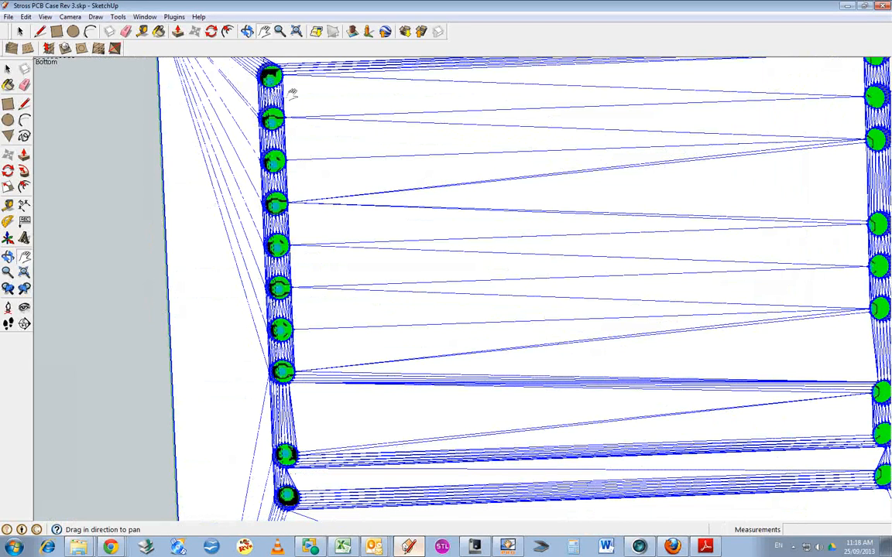
{"action": "mouse_move", "coordinate": [324, 345]}
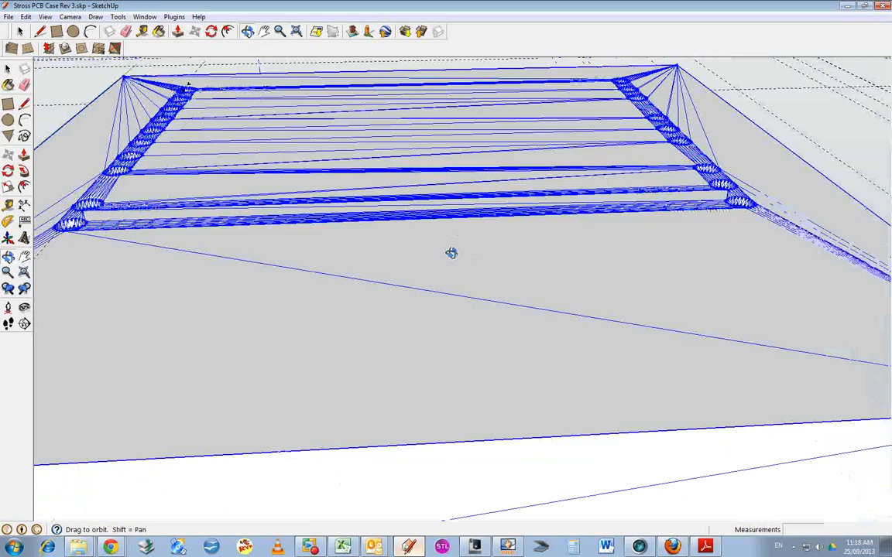
{"action": "left_click_drag", "start_coordinate": [452, 253], "coordinate": [434, 194]}
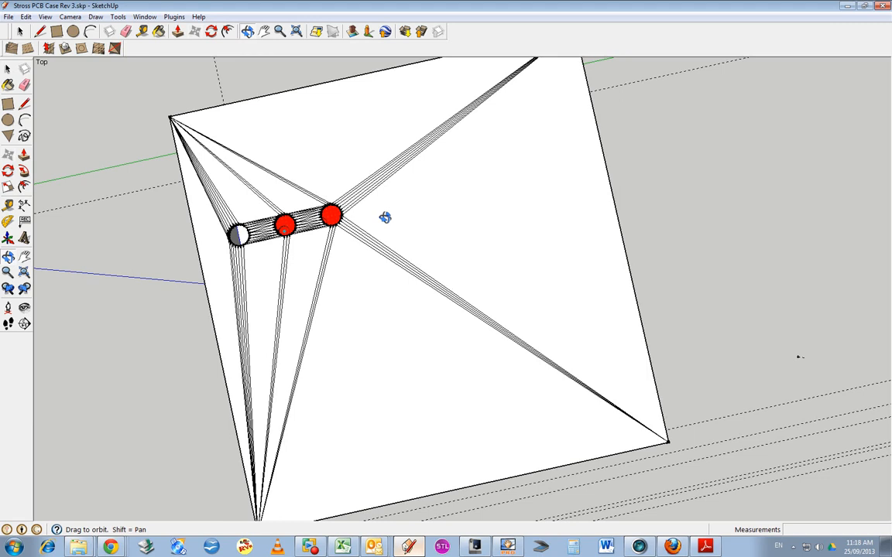
{"action": "mouse_move", "coordinate": [360, 225]}
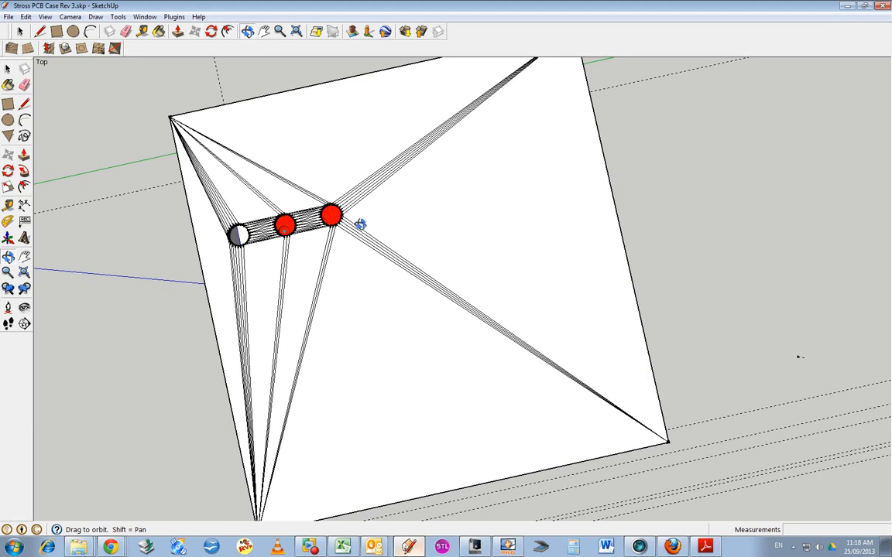
Zoom, pan and orbit along the lid's pad holes until the cyan PCB pads show through.
{"action": "left_click_drag", "start_coordinate": [360, 224], "coordinate": [311, 168]}
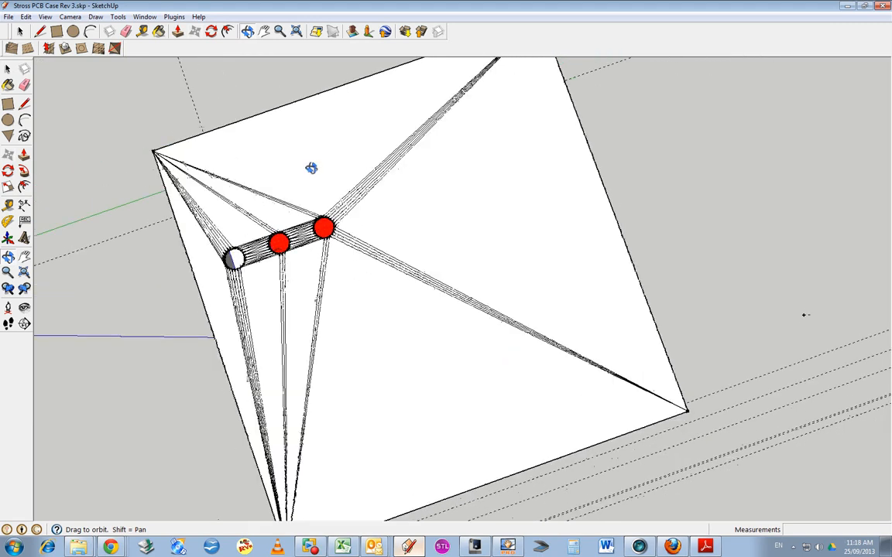
{"action": "left_click_drag", "start_coordinate": [311, 168], "coordinate": [403, 360]}
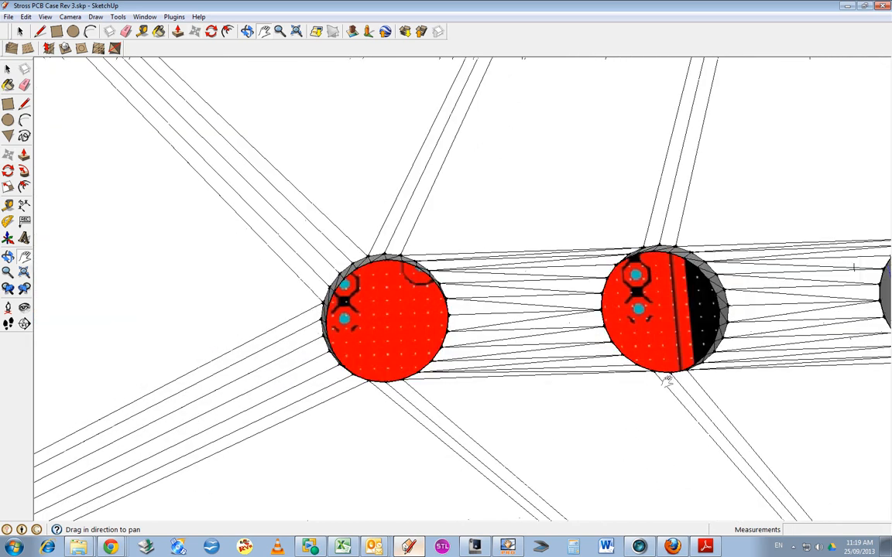
{"action": "left_click_drag", "start_coordinate": [665, 380], "coordinate": [596, 411]}
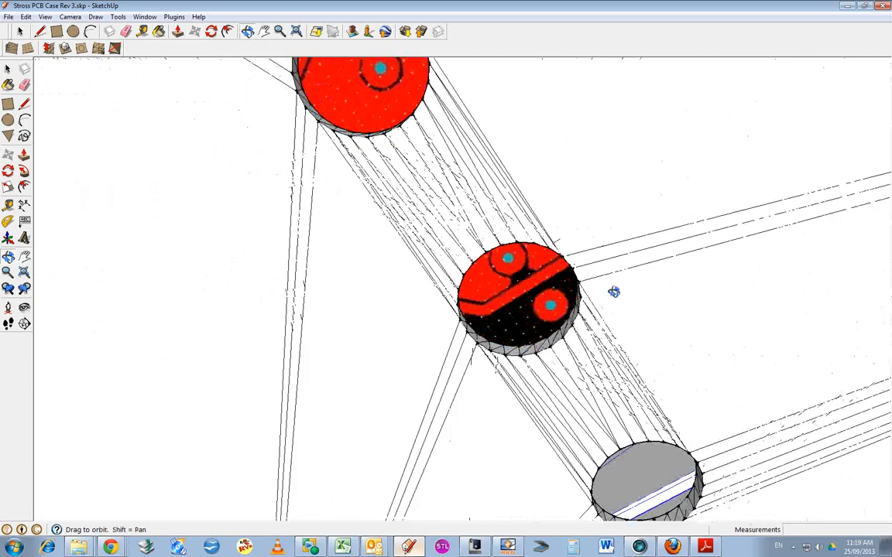
{"action": "left_click_drag", "start_coordinate": [614, 292], "coordinate": [629, 236]}
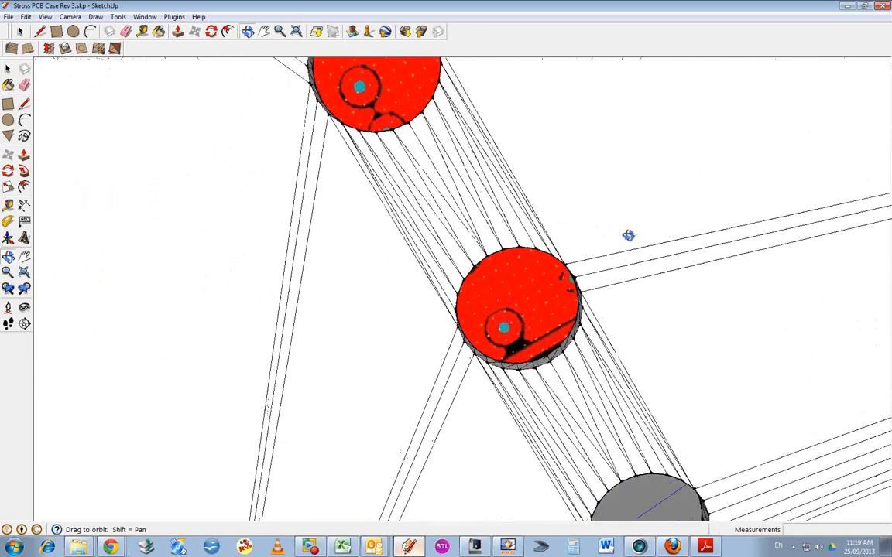
{"action": "left_click_drag", "start_coordinate": [627, 236], "coordinate": [474, 216]}
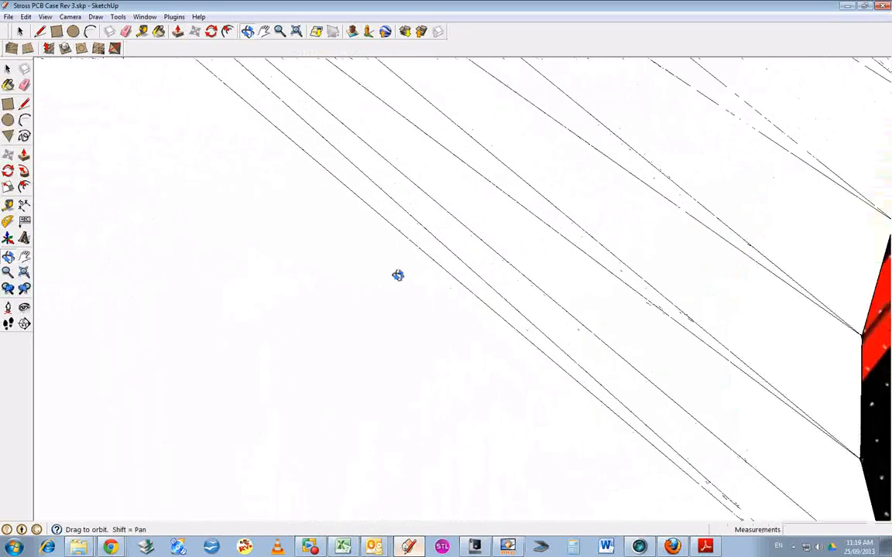
Move through a hole and orbit across the PCB surface toward the board edge and case wall.
{"action": "left_click_drag", "start_coordinate": [398, 275], "coordinate": [392, 275]}
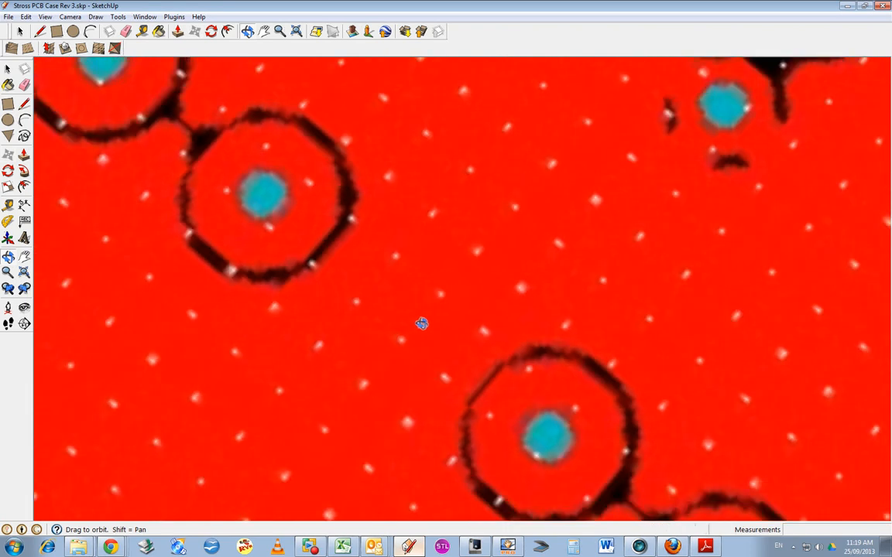
{"action": "left_click_drag", "start_coordinate": [422, 324], "coordinate": [542, 265]}
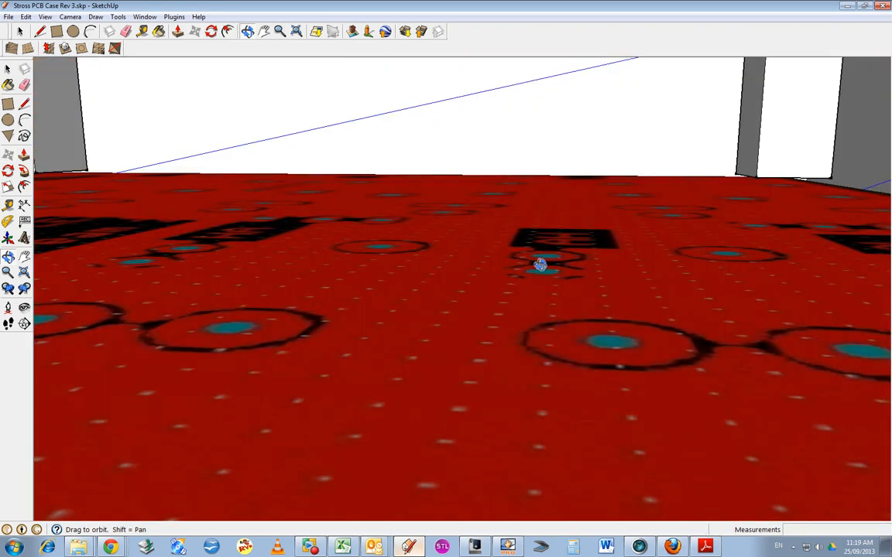
{"action": "left_click_drag", "start_coordinate": [540, 265], "coordinate": [591, 300]}
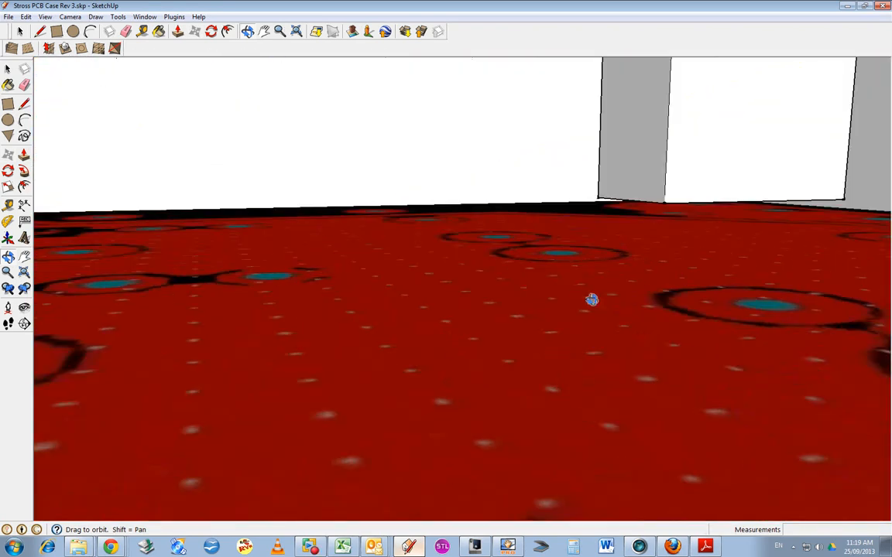
{"action": "left_click_drag", "start_coordinate": [591, 300], "coordinate": [706, 274]}
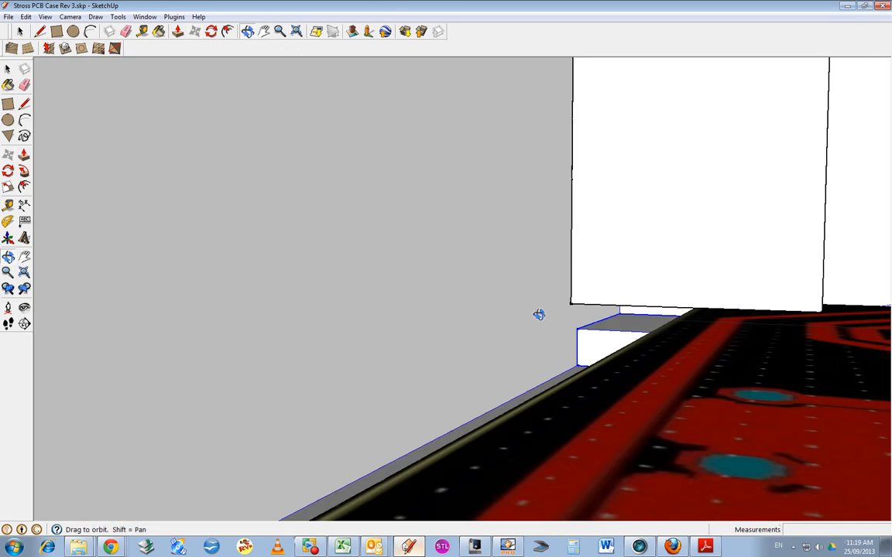
Look beneath the board edge at the support ledge and a column base.
{"action": "left_click_drag", "start_coordinate": [539, 314], "coordinate": [616, 351]}
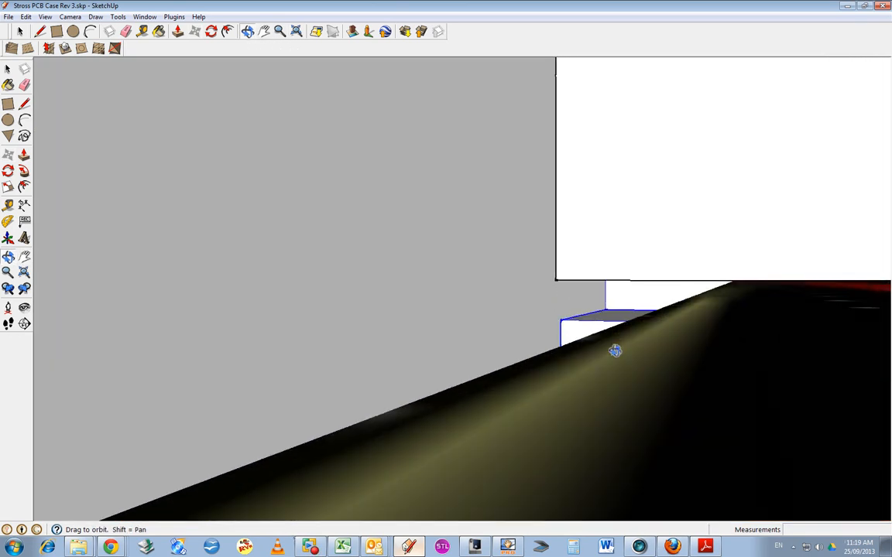
{"action": "left_click_drag", "start_coordinate": [616, 351], "coordinate": [545, 302]}
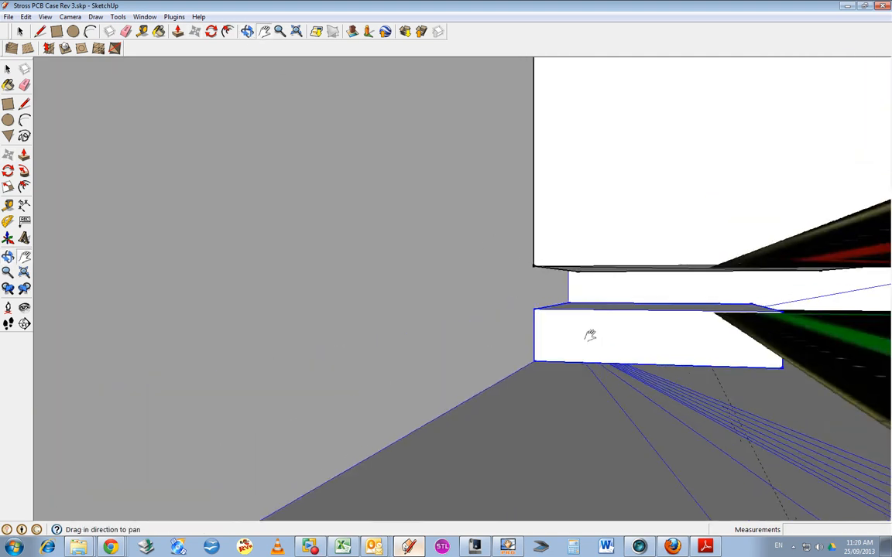
{"action": "left_click_drag", "start_coordinate": [590, 334], "coordinate": [660, 384]}
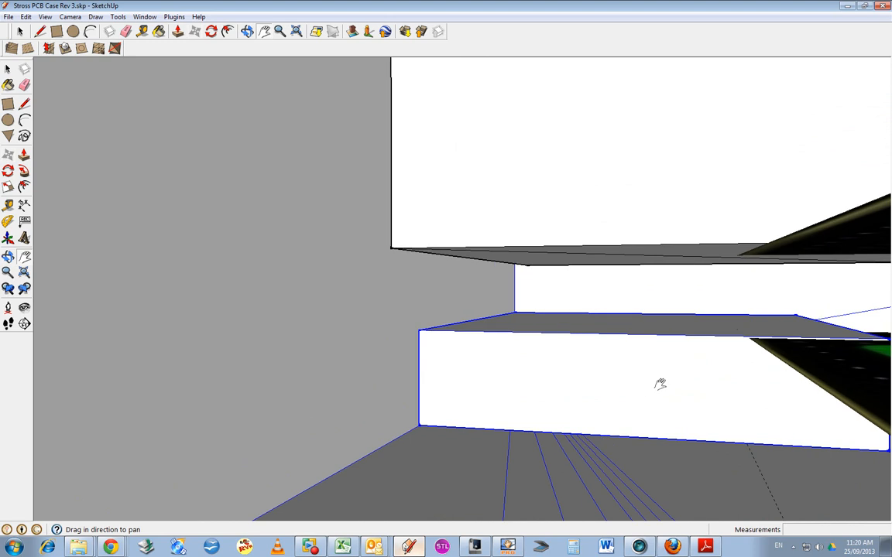
{"action": "mouse_move", "coordinate": [762, 357]}
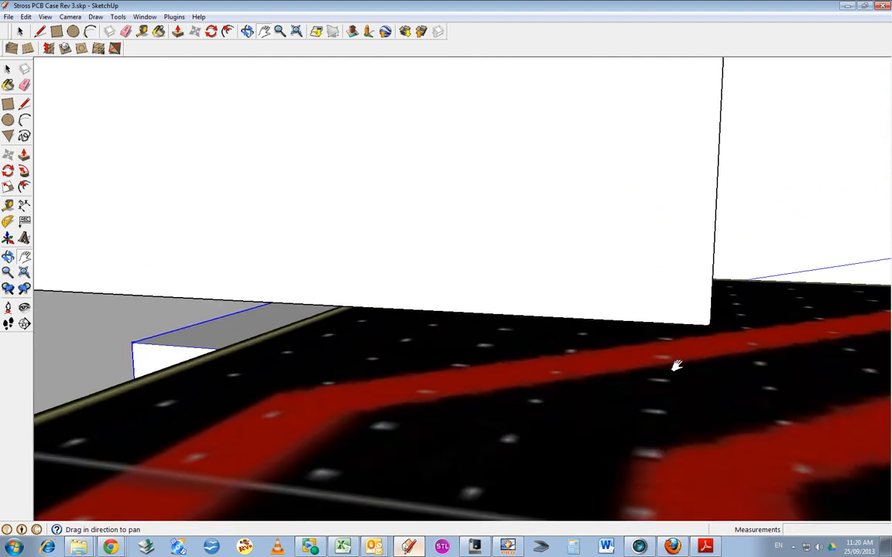
{"action": "left_click_drag", "start_coordinate": [676, 364], "coordinate": [548, 426]}
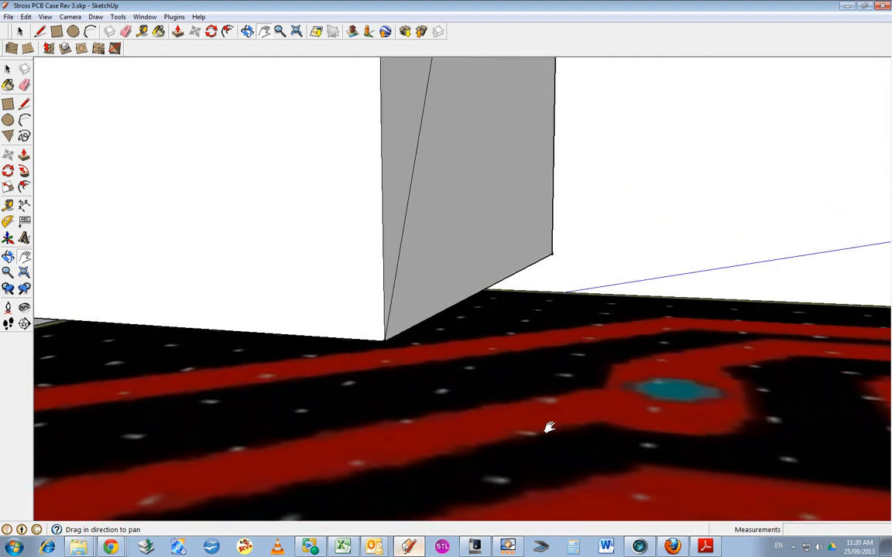
{"action": "left_click_drag", "start_coordinate": [549, 426], "coordinate": [727, 453]}
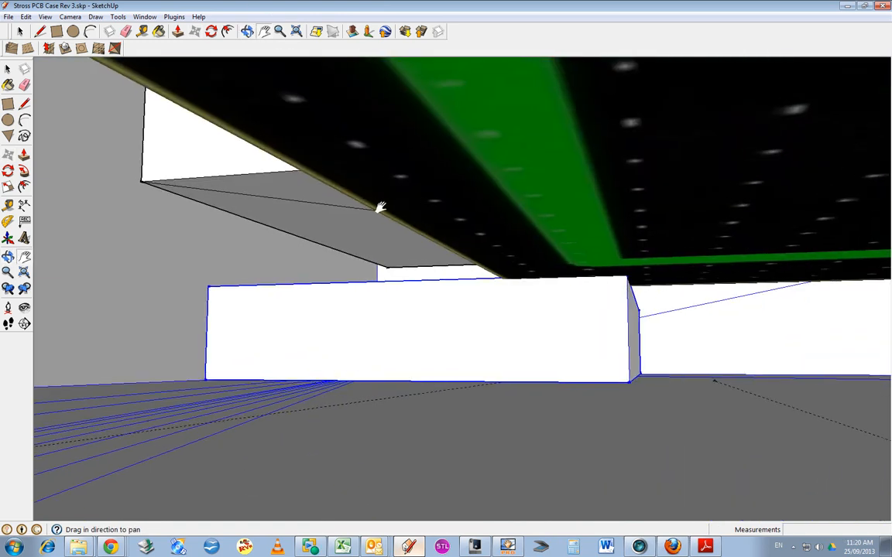
Pan along the board's underside and back above it to a corner column and pads.
{"action": "left_click_drag", "start_coordinate": [379, 207], "coordinate": [716, 317]}
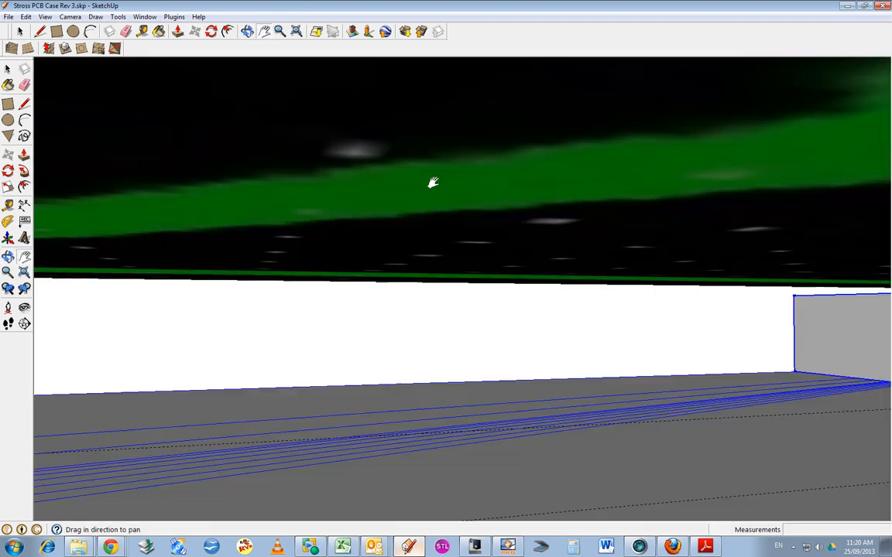
{"action": "left_click_drag", "start_coordinate": [434, 183], "coordinate": [387, 337]}
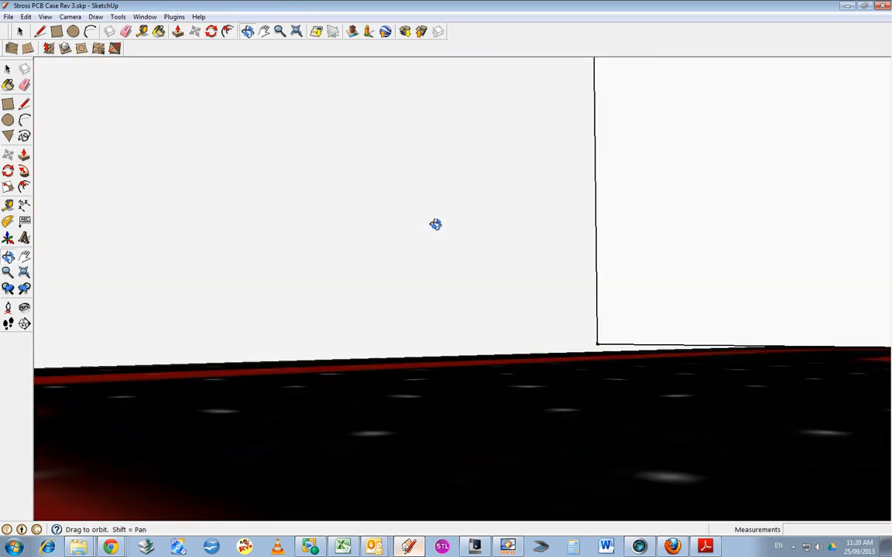
{"action": "left_click_drag", "start_coordinate": [435, 225], "coordinate": [585, 267]}
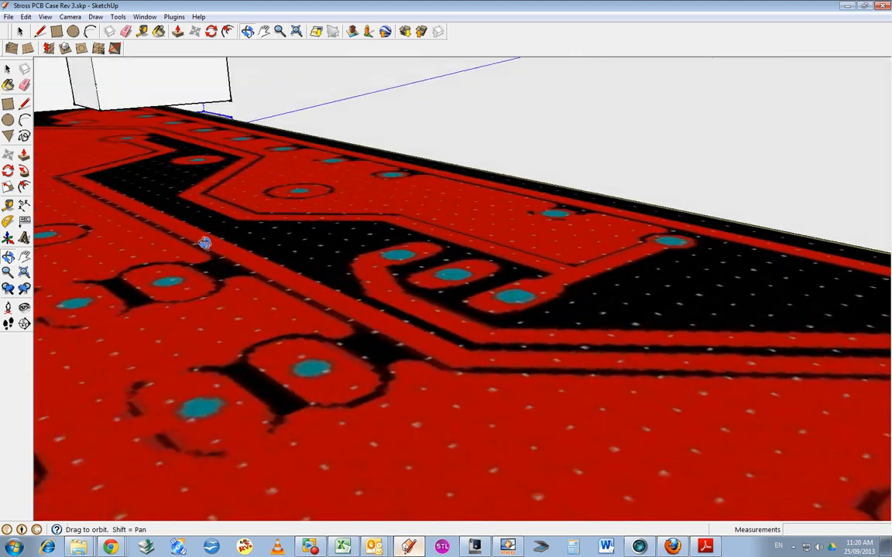
{"action": "left_click_drag", "start_coordinate": [205, 244], "coordinate": [693, 306]}
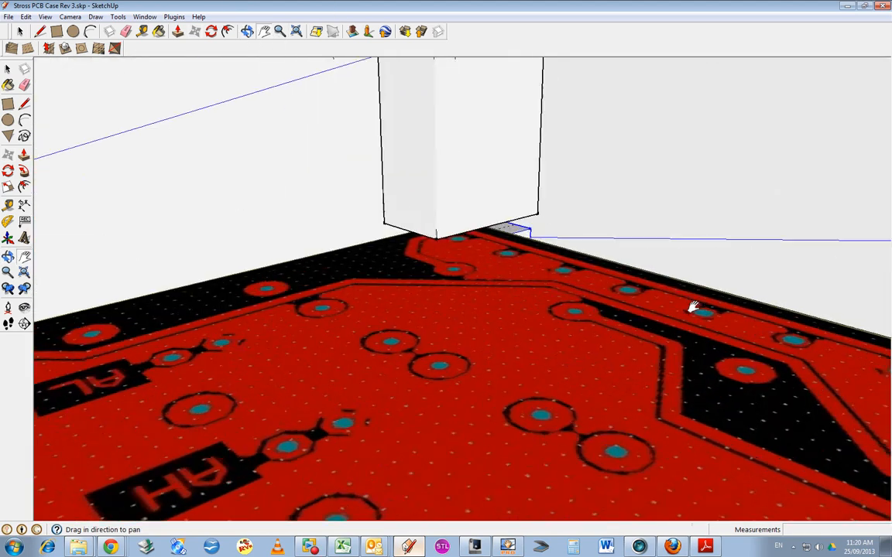
{"action": "left_click_drag", "start_coordinate": [692, 306], "coordinate": [592, 410]}
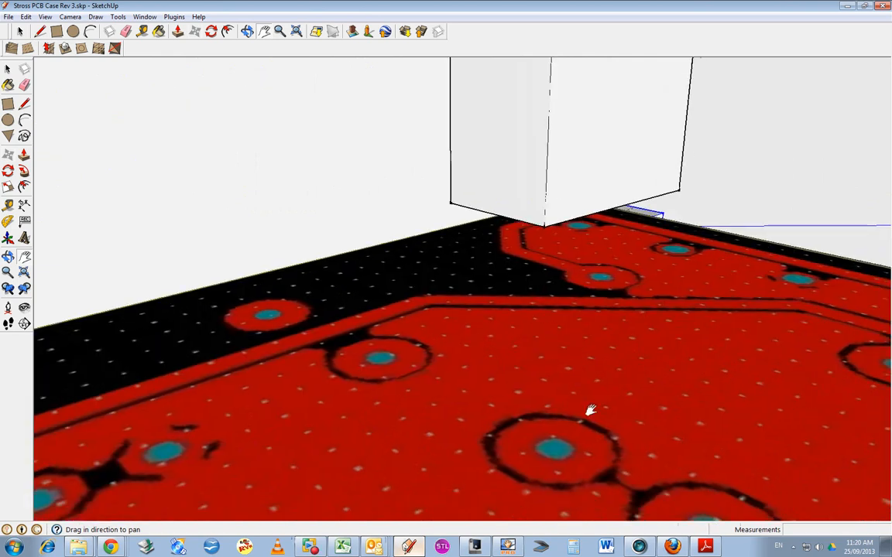
{"action": "left_click_drag", "start_coordinate": [590, 411], "coordinate": [127, 238]}
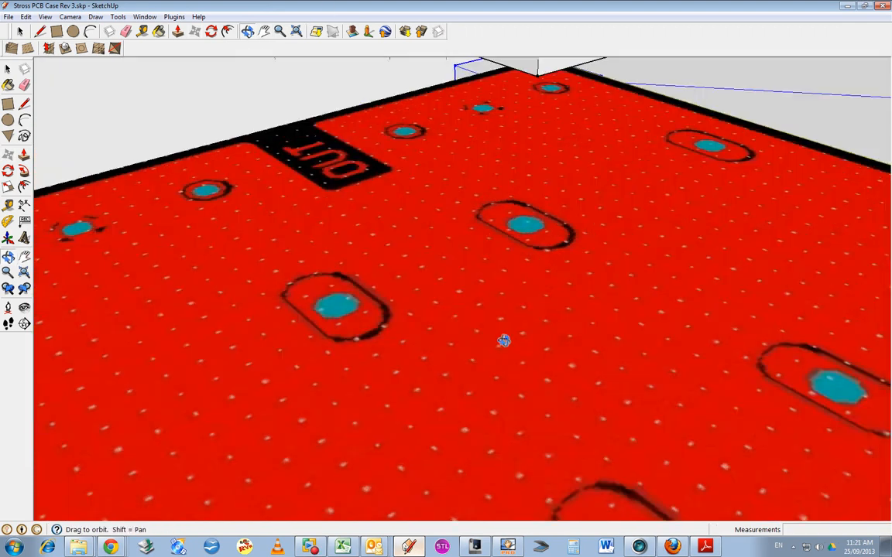
Orbit past the IN/OUT labels, then zoom out to view the closed case lid.
{"action": "left_click_drag", "start_coordinate": [504, 340], "coordinate": [558, 227]}
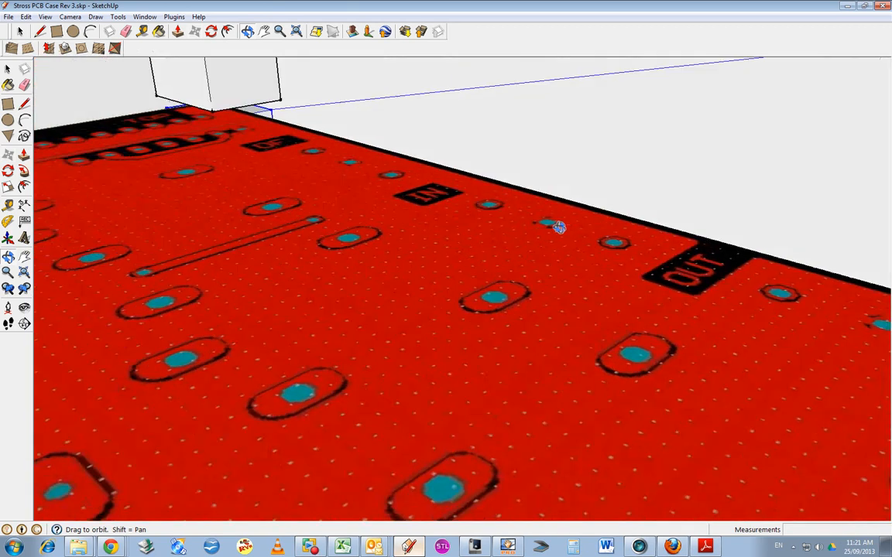
{"action": "left_click_drag", "start_coordinate": [557, 227], "coordinate": [851, 368]}
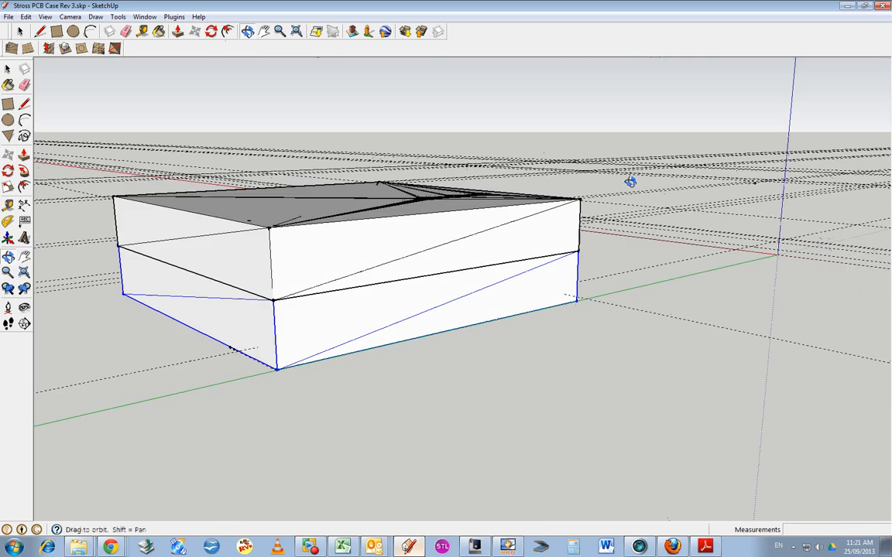
{"action": "left_click_drag", "start_coordinate": [631, 182], "coordinate": [535, 294]}
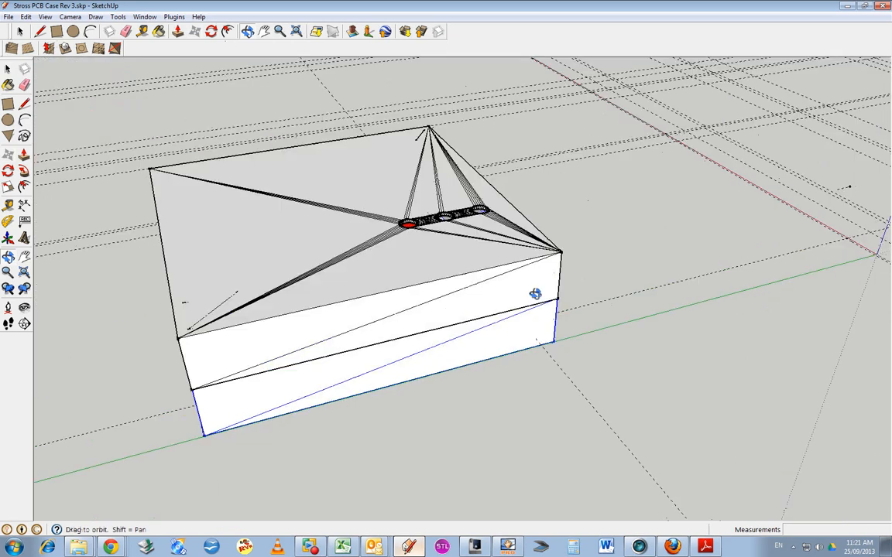